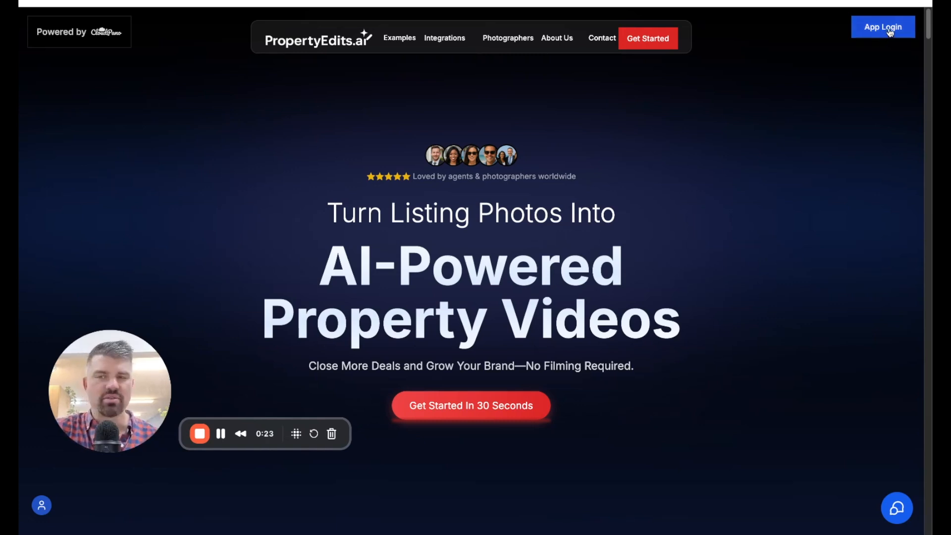
Step: Sign in via App Login to reach the PropertyEdits.ai dashboard
left_click(885, 25)
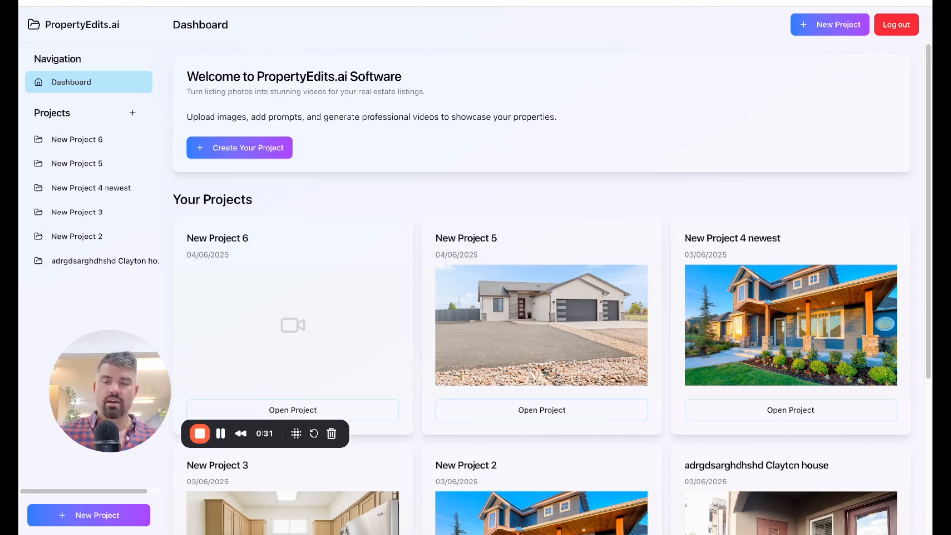
mouse_move(679, 67)
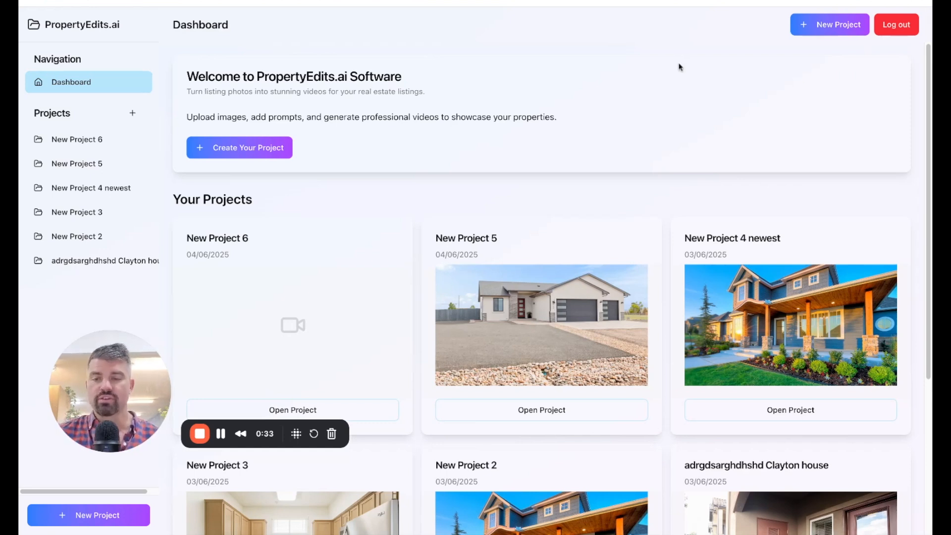
mouse_move(673, 30)
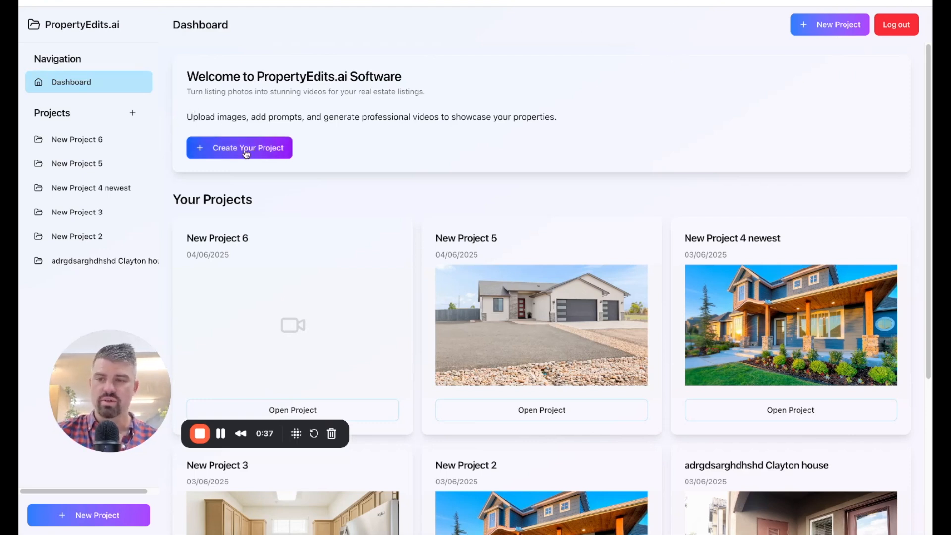
Step: Create New Project 7, edit its name and upload the first living-room image
left_click(239, 148)
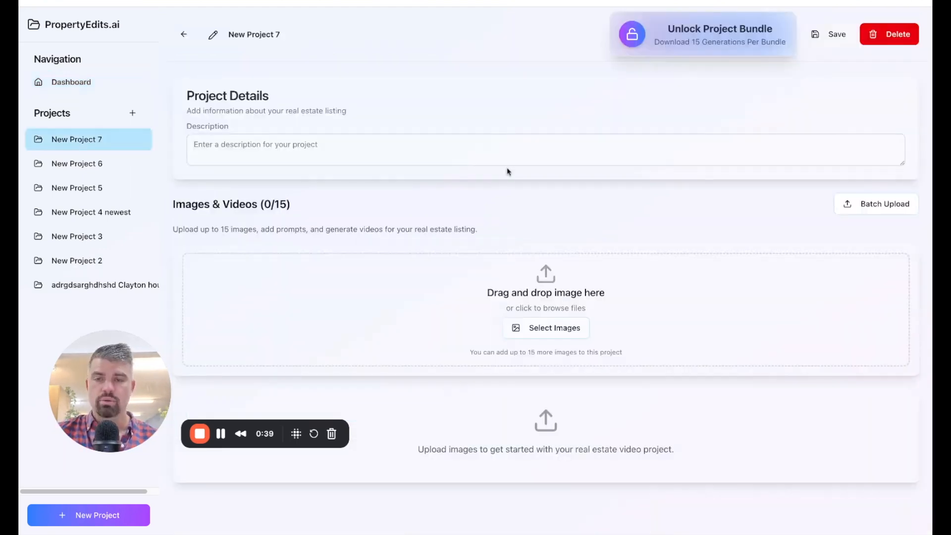
left_click(254, 34)
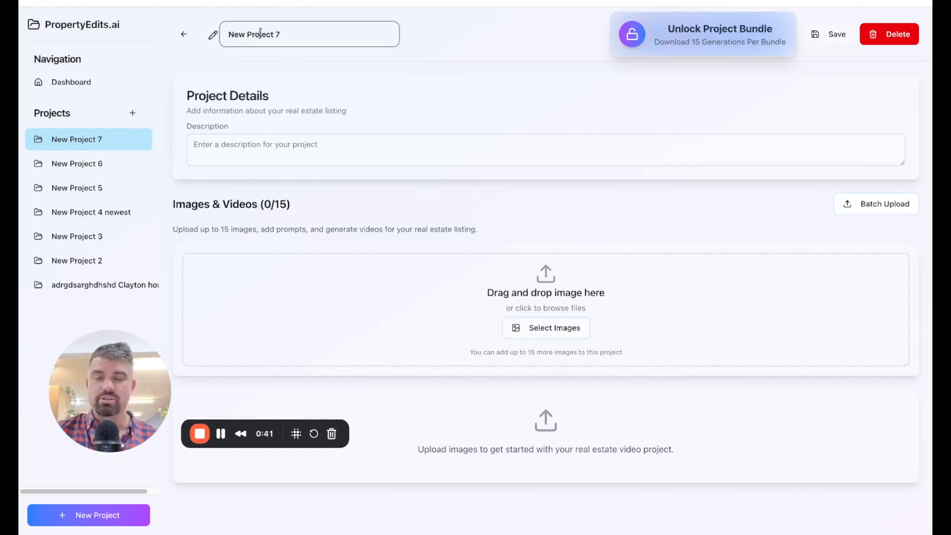
left_click(544, 163)
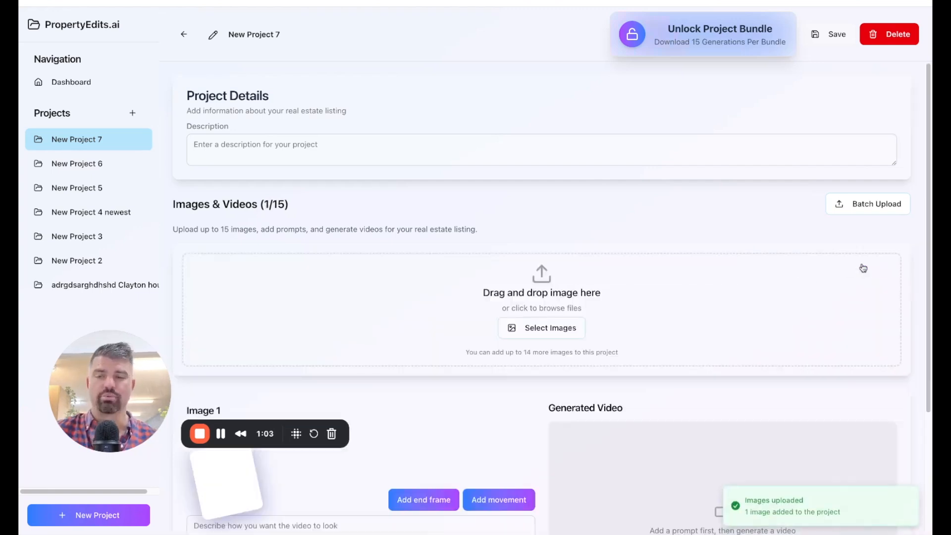
scroll("down", 3)
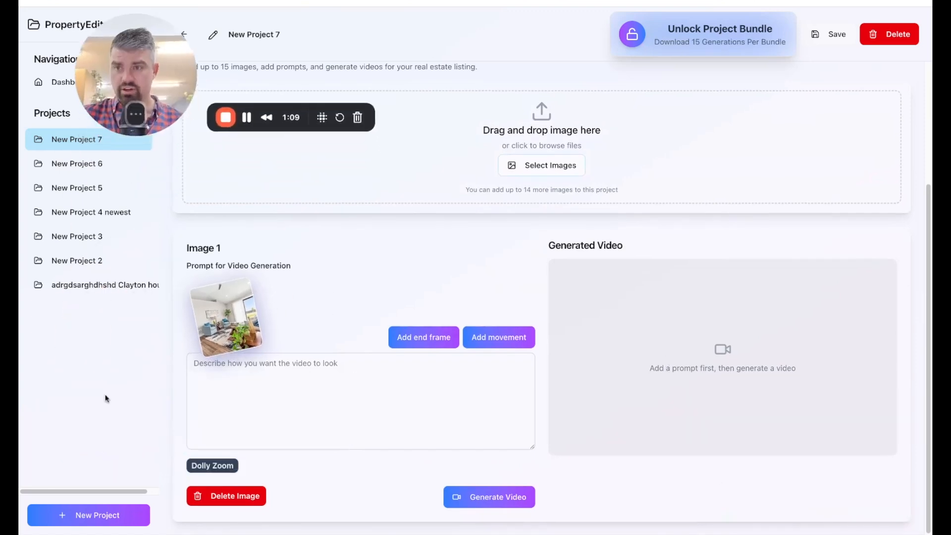
mouse_move(326, 305)
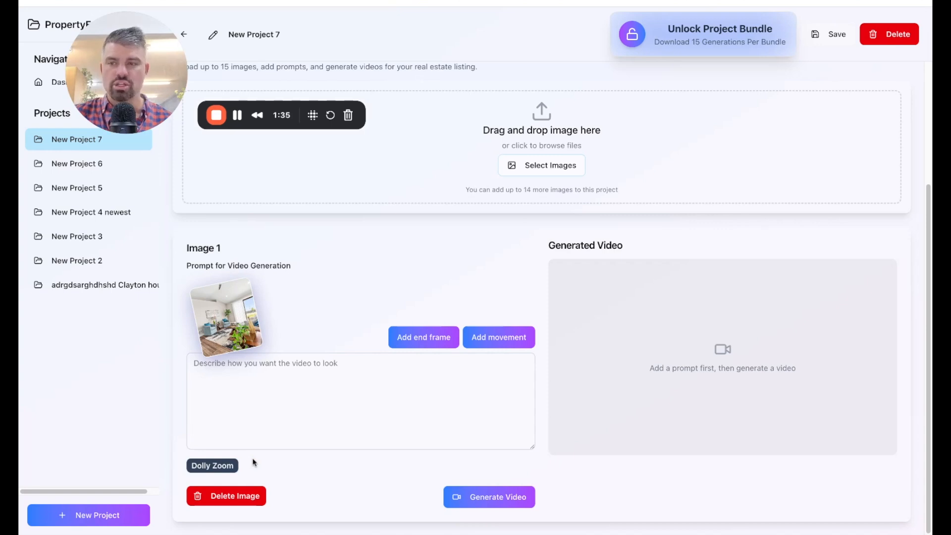
mouse_move(458, 271)
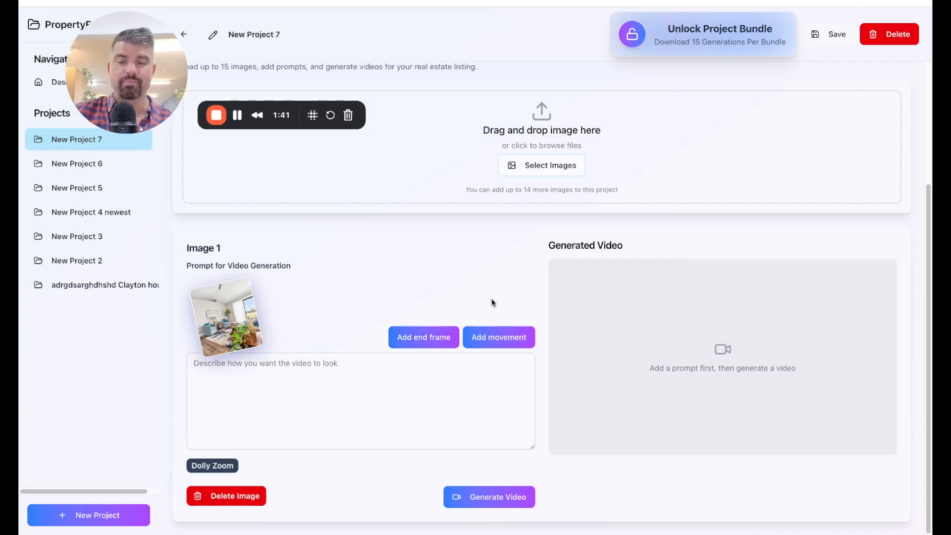
mouse_move(496, 299)
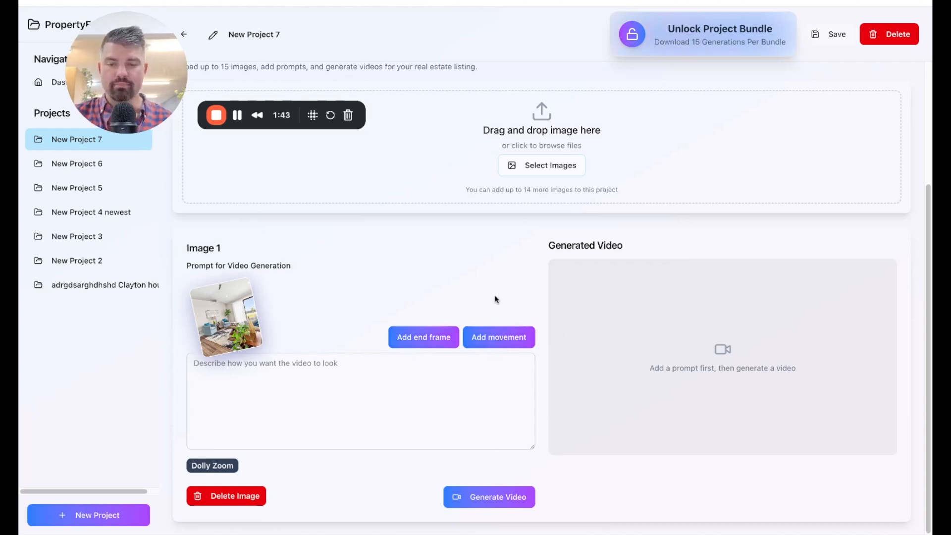
mouse_move(325, 248)
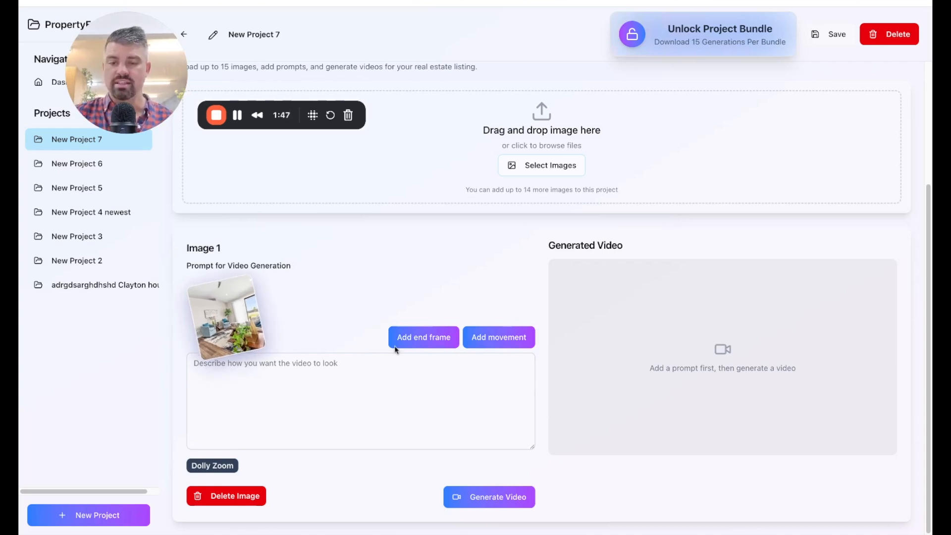
Step: Start generating the Dolly Zoom video for Image 1
left_click(489, 496)
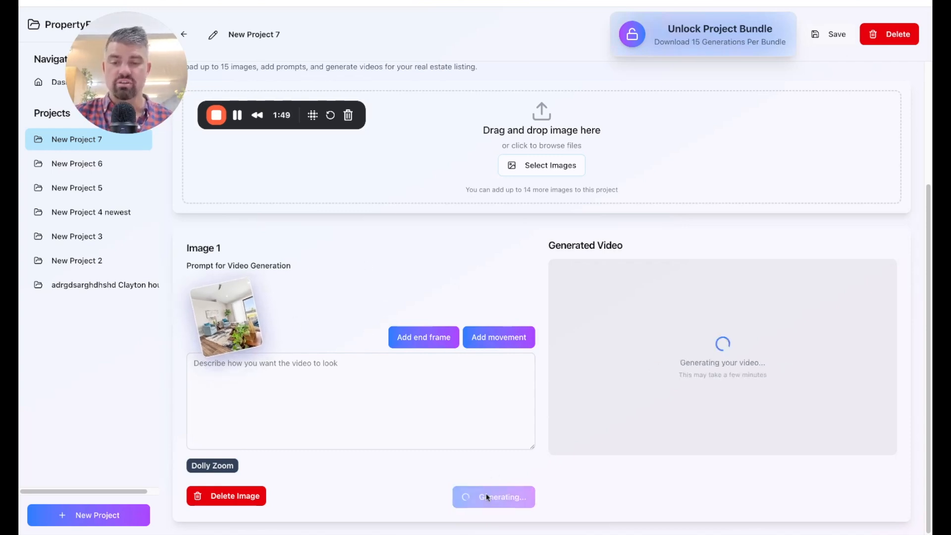
mouse_move(757, 331)
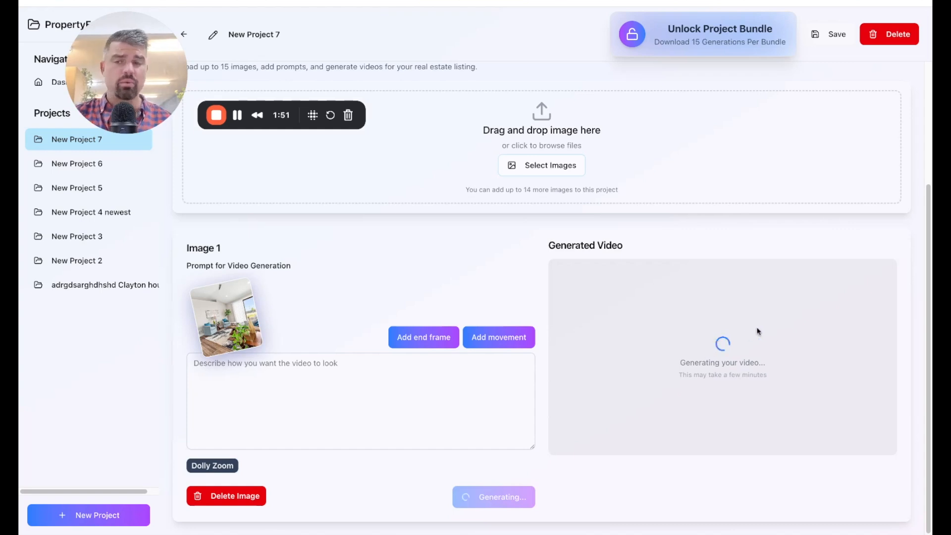
mouse_move(747, 343)
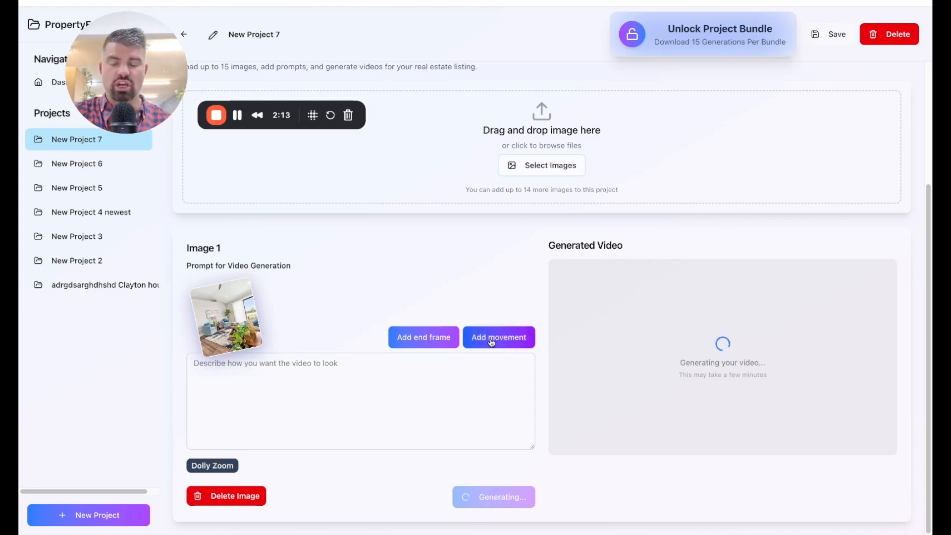
Step: Browse the Choose Effect list of camera movements while the Dolly Zoom video generates
left_click(499, 337)
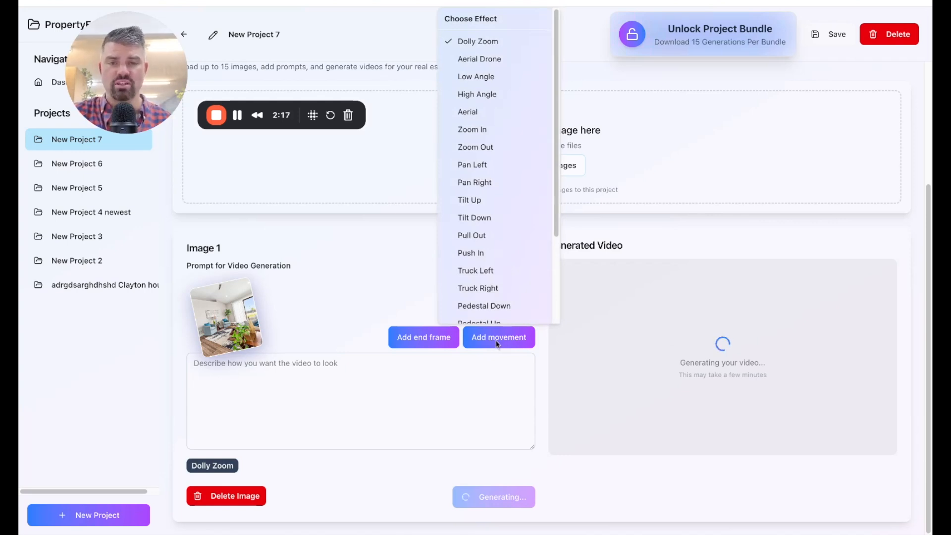
mouse_move(522, 40)
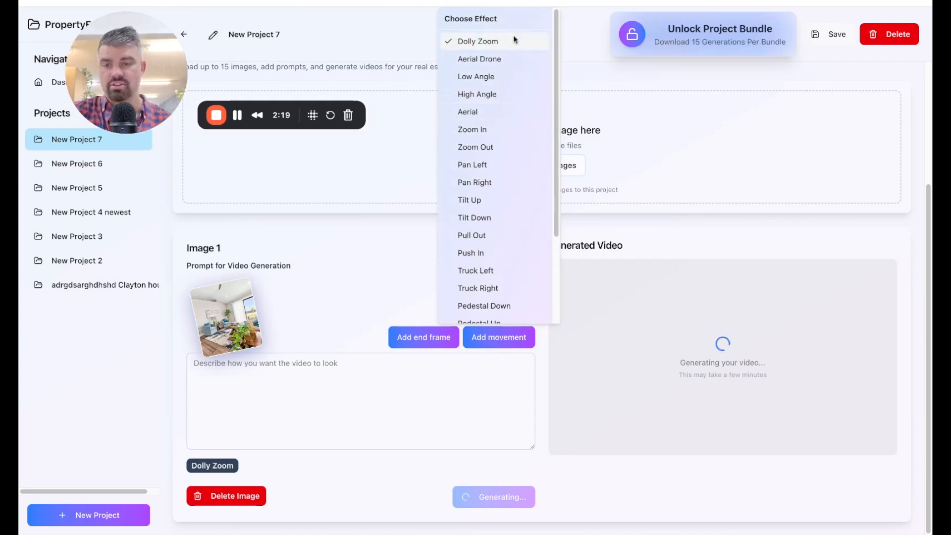
mouse_move(495, 171)
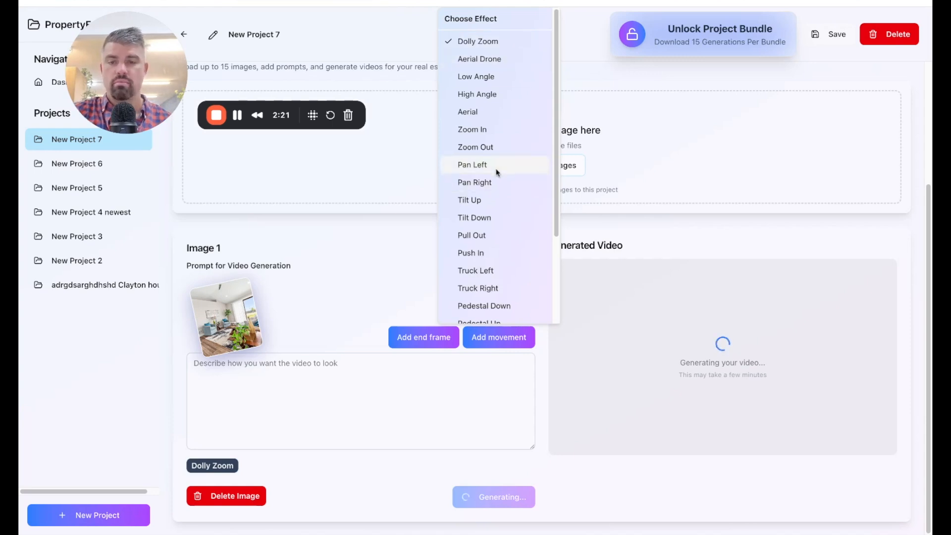
mouse_move(497, 209)
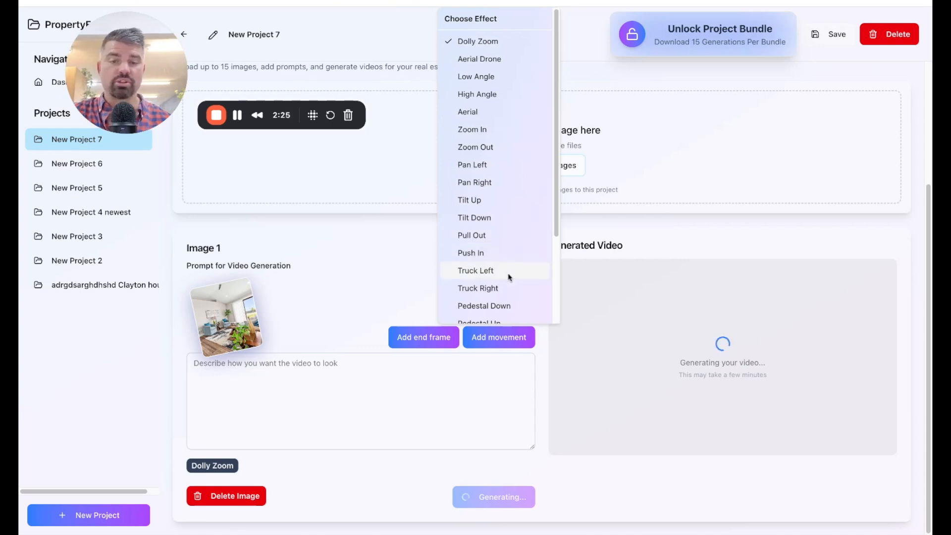
scroll("down", 3)
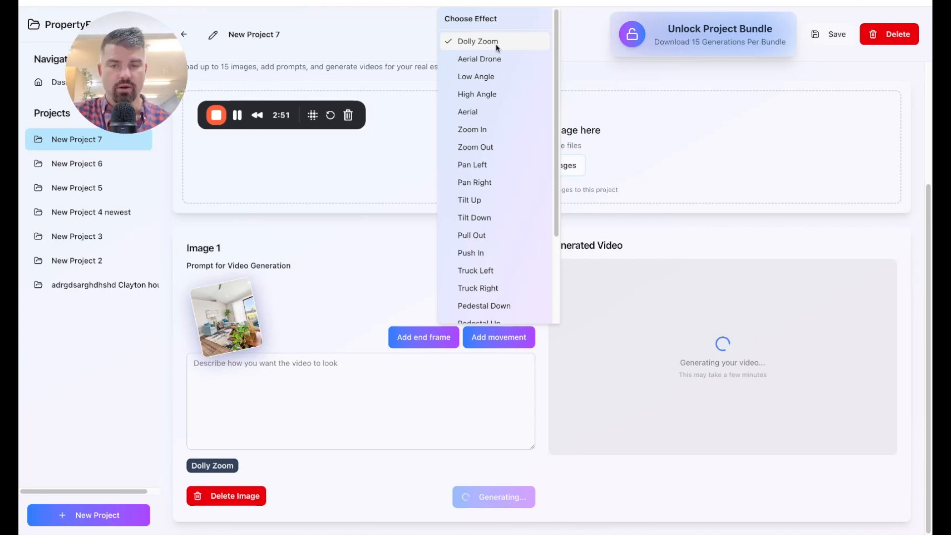
mouse_move(489, 59)
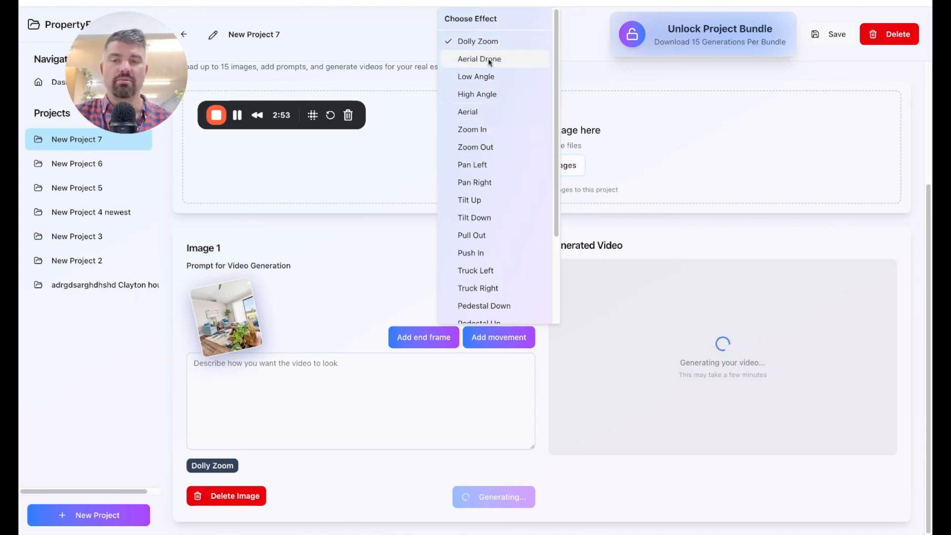
mouse_move(469, 113)
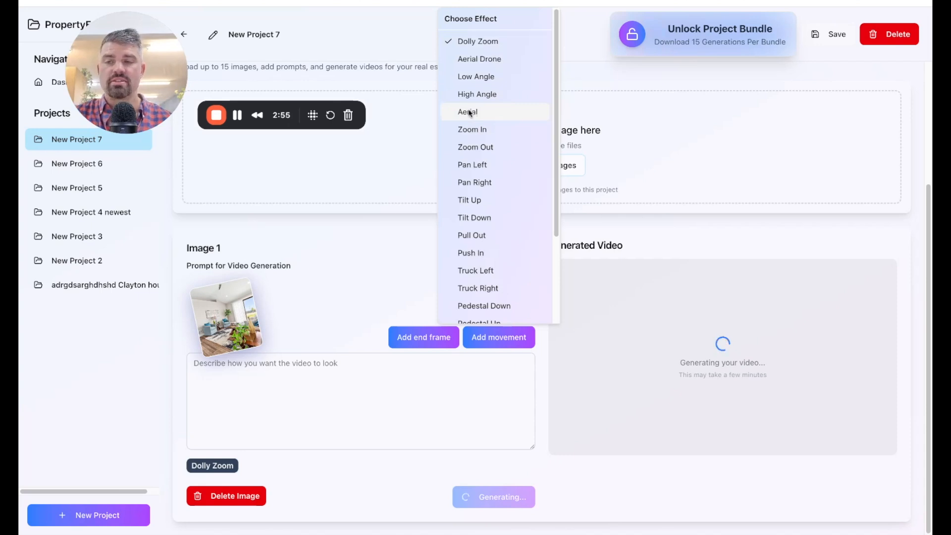
mouse_move(506, 110)
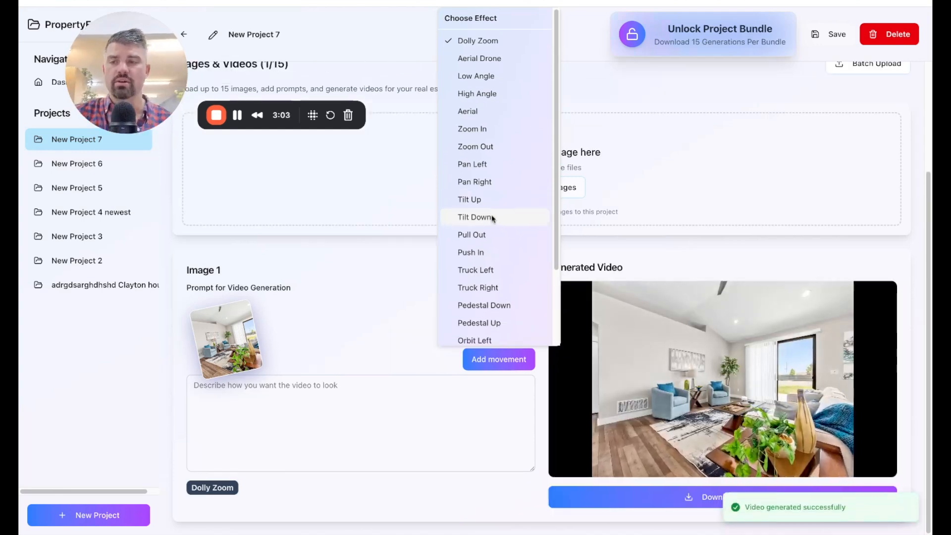
Step: Close the effect list keeping Dolly Zoom and play Image 1's generated living-room video
left_click(341, 349)
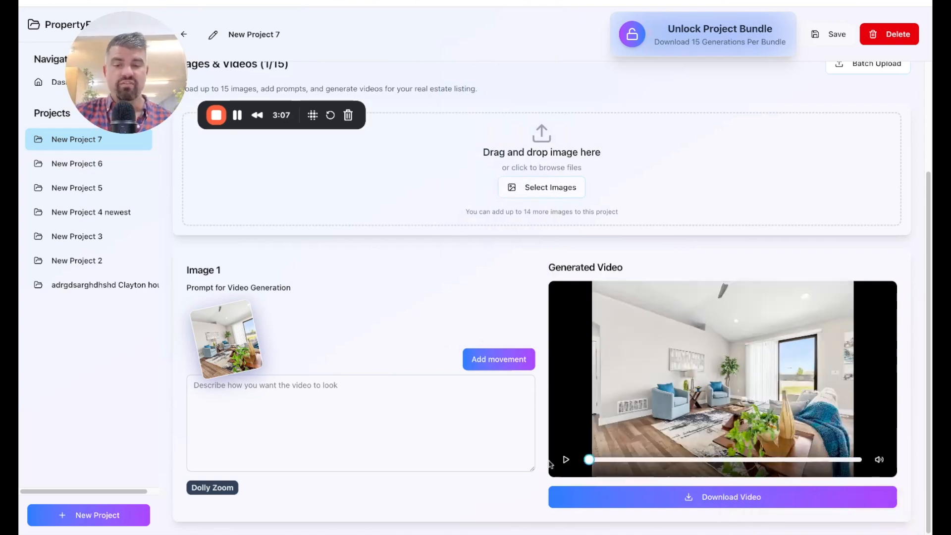
left_click(565, 460)
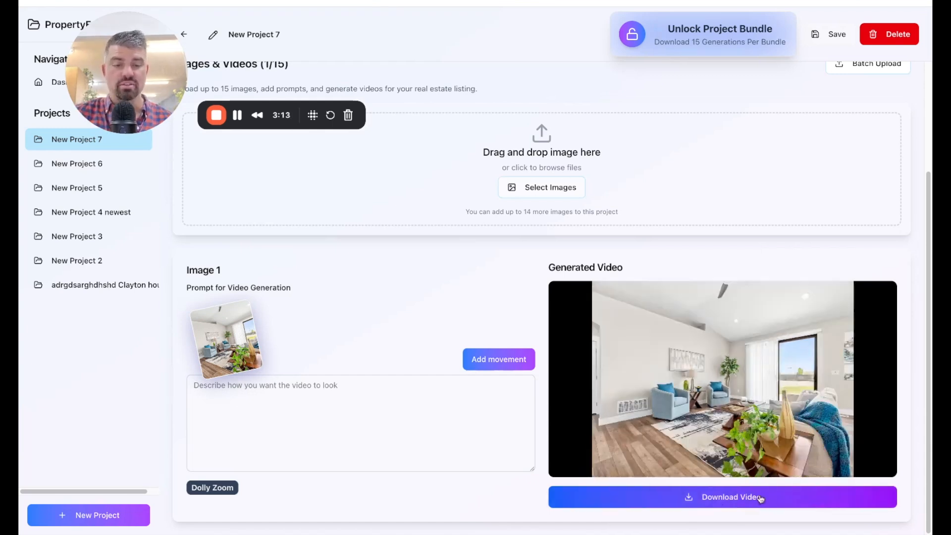
mouse_move(411, 294)
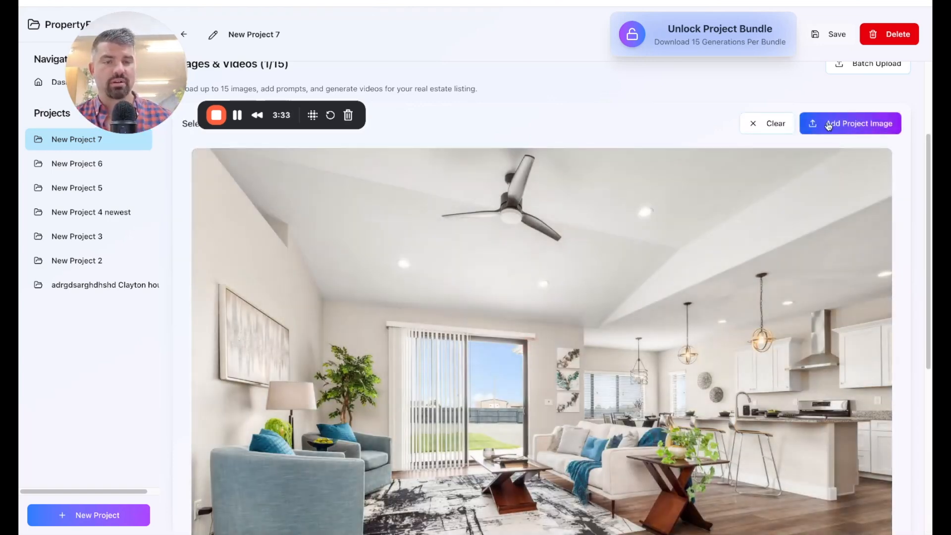
Step: Add the chosen living-room photo to New Project 7 as Image 2
left_click(849, 123)
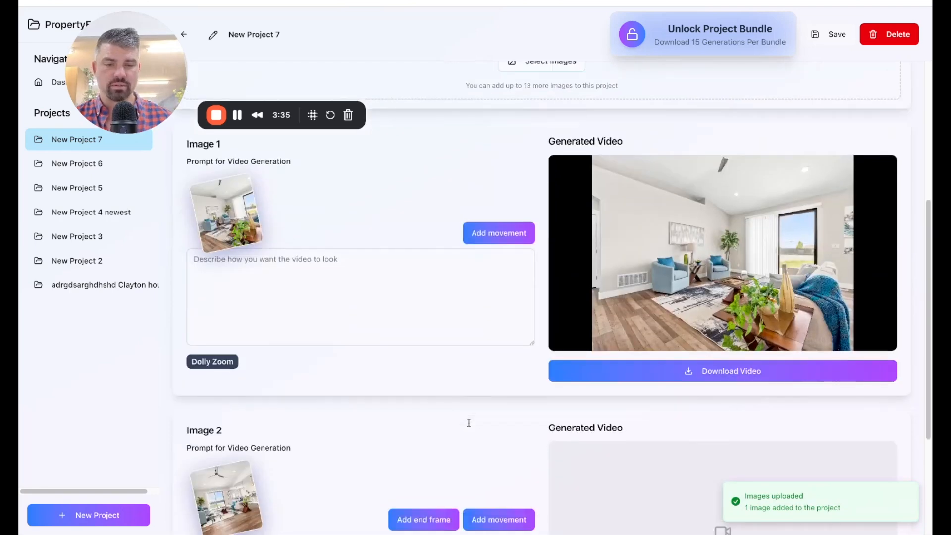
scroll("down", 3)
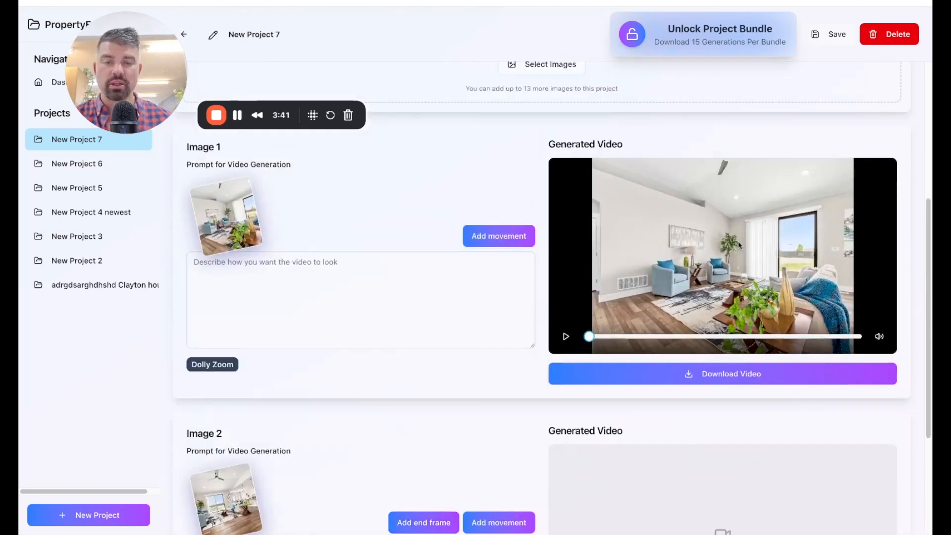
mouse_move(453, 214)
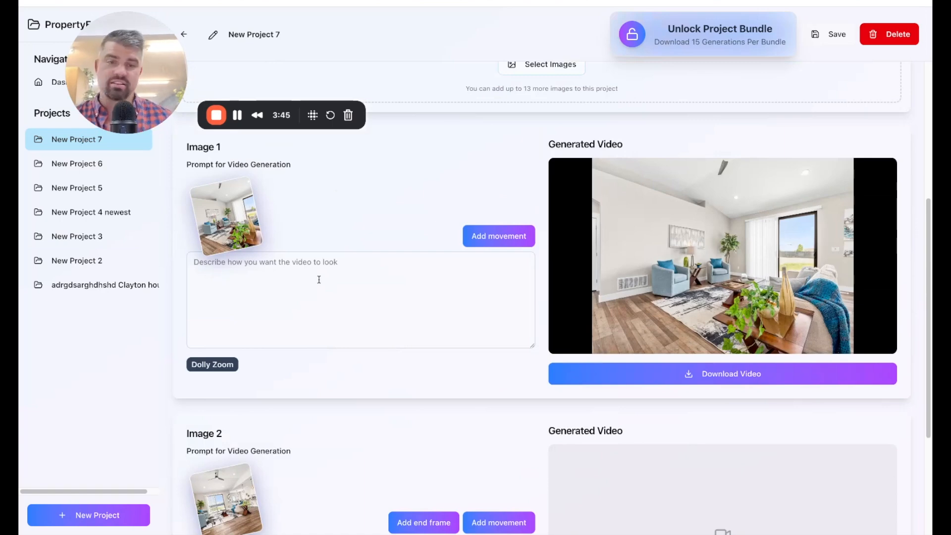
Step: Add an End Frame slot beside Image 2's photo
scroll("down", 3)
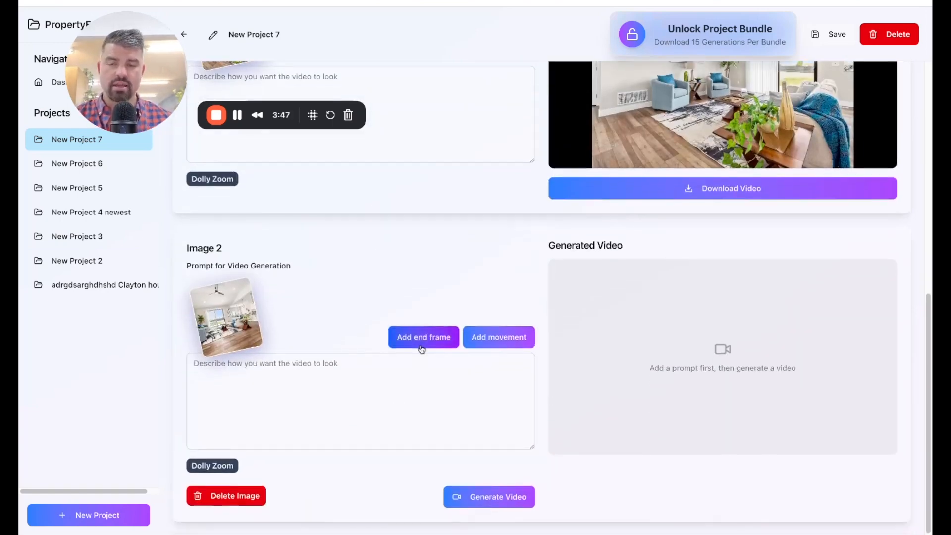
left_click(423, 338)
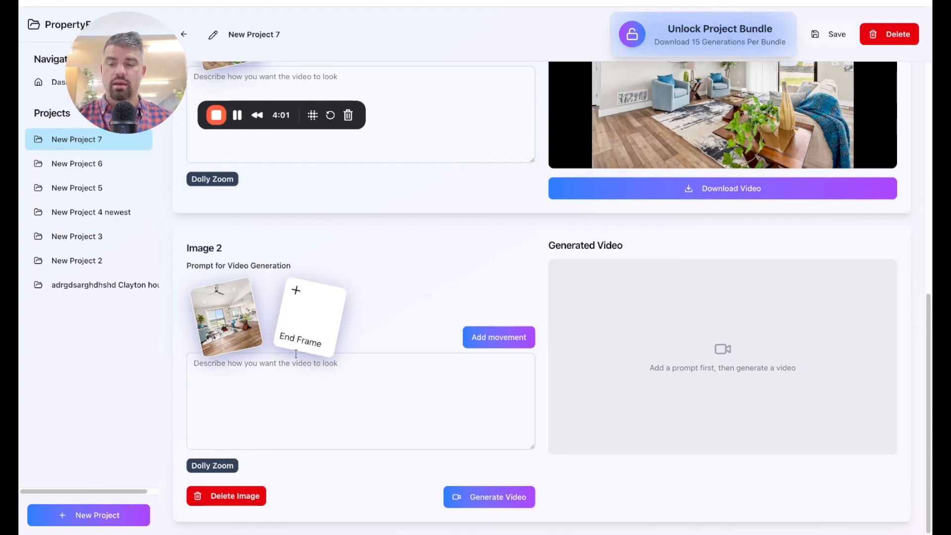
mouse_move(318, 315)
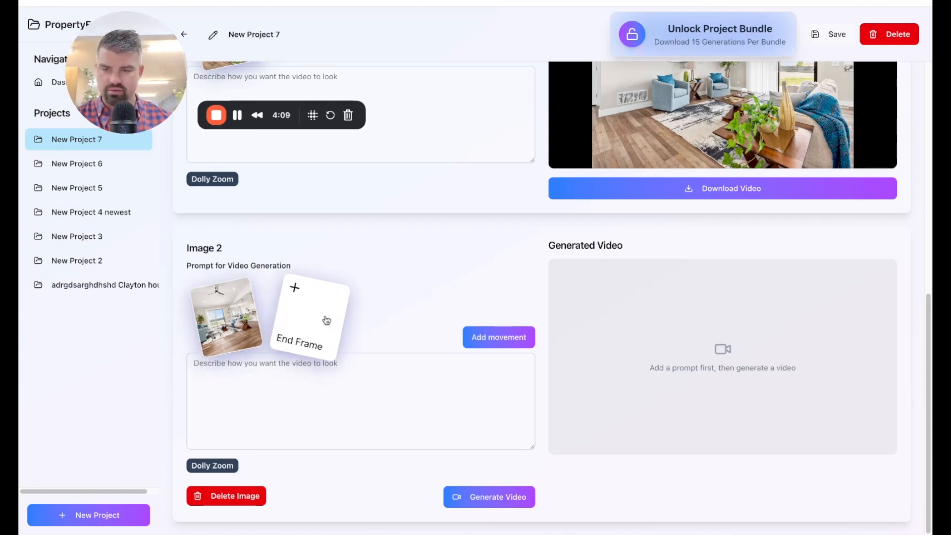
mouse_move(336, 313)
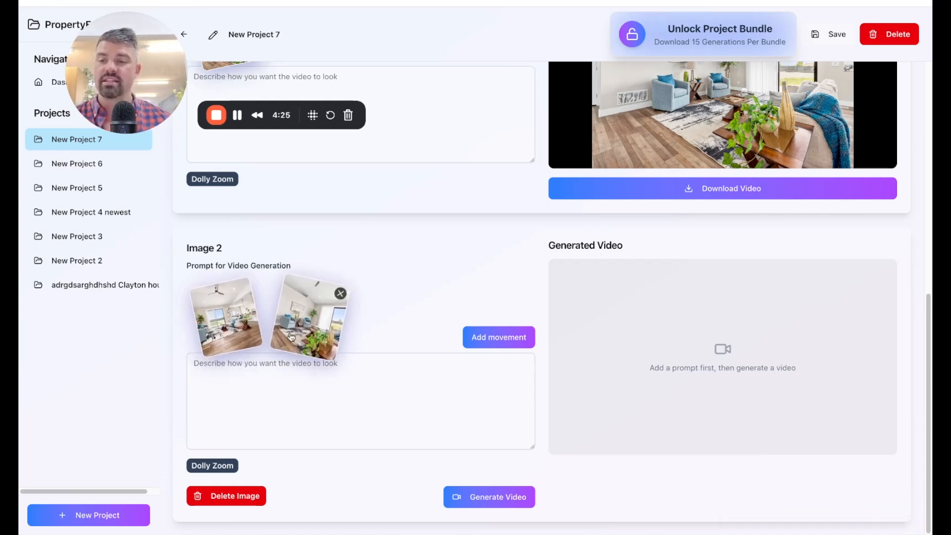
Step: Set Image 2's camera movement to Orbit Left and start generating its video
left_click(499, 337)
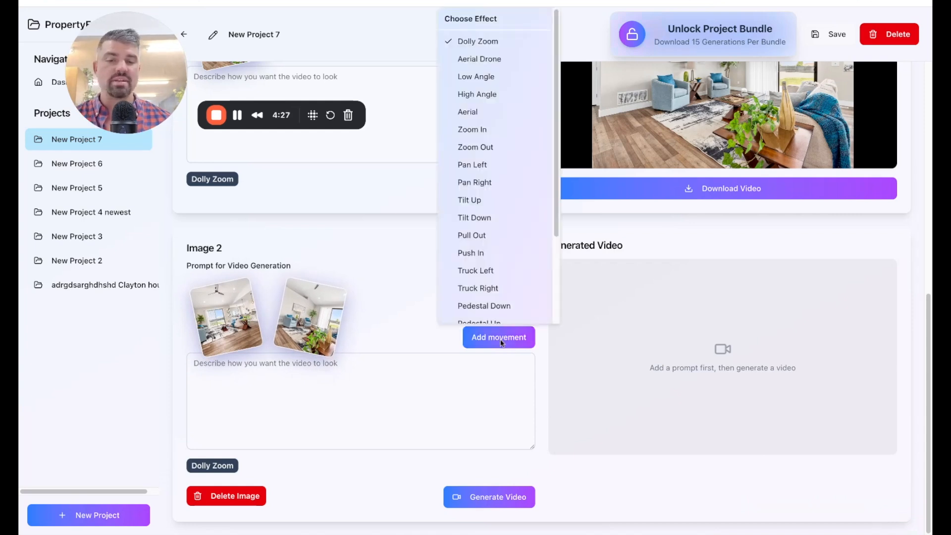
scroll("down", 3)
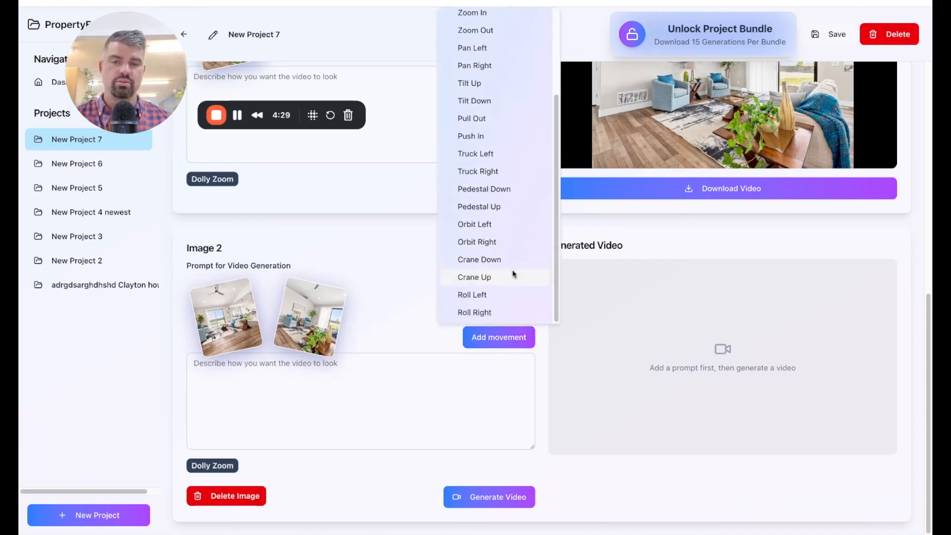
left_click(474, 225)
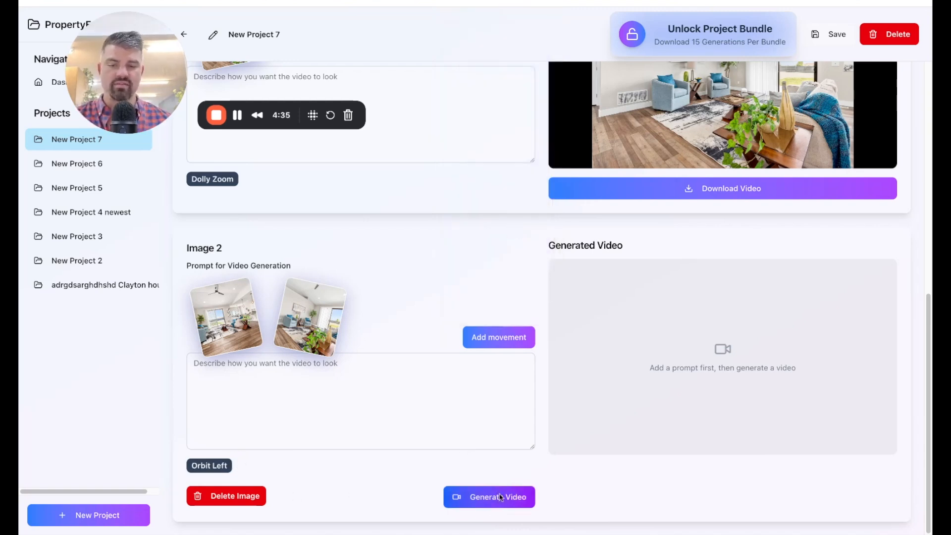
left_click(498, 496)
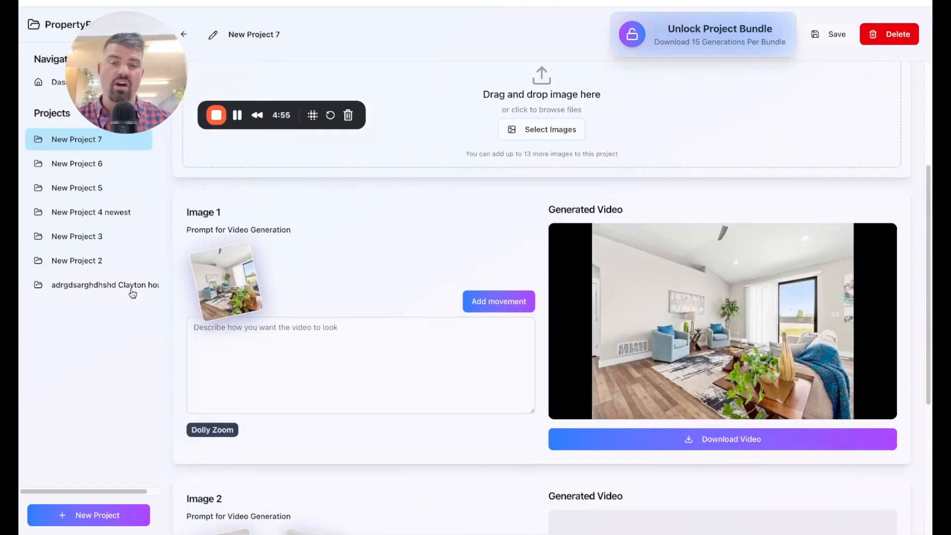
mouse_move(155, 269)
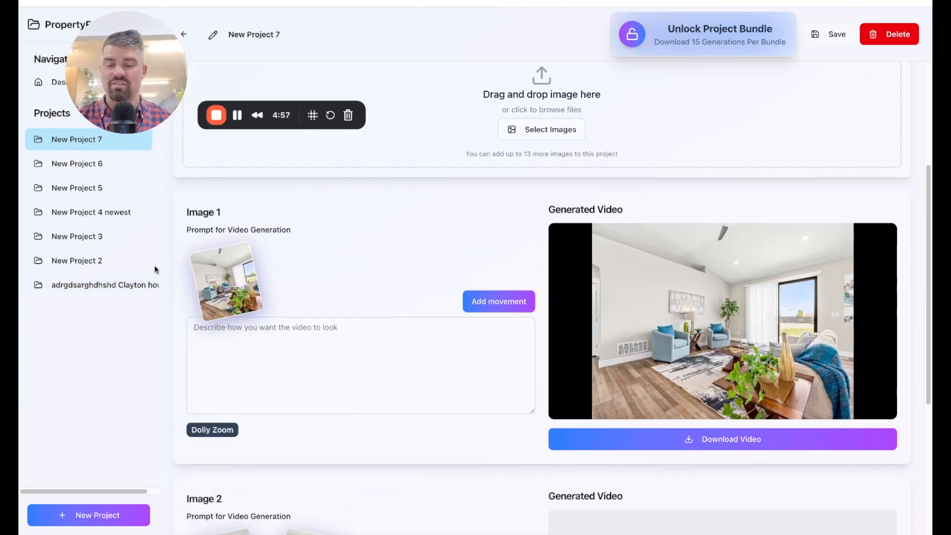
mouse_move(324, 319)
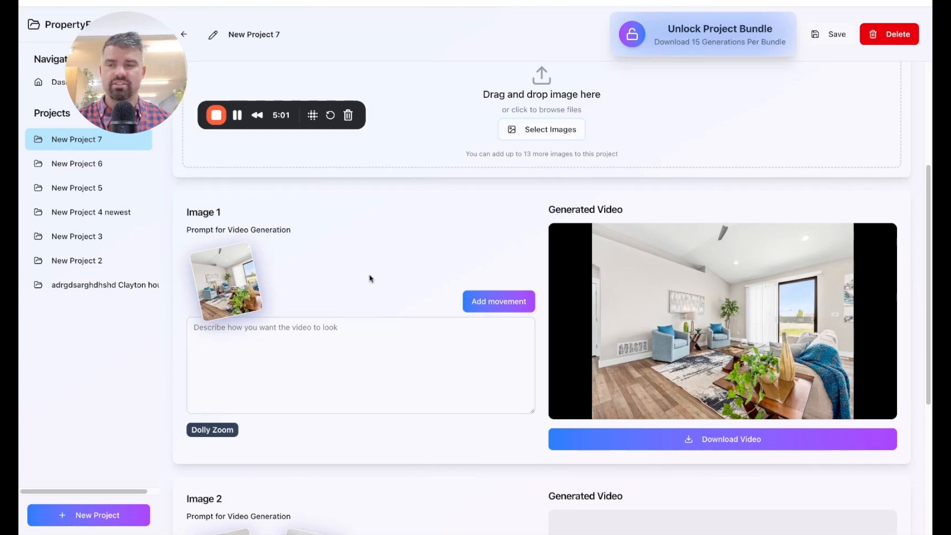
Step: Review New Project 6 and New Project 4 newest videos while Image 2's video generates
scroll("down", 3)
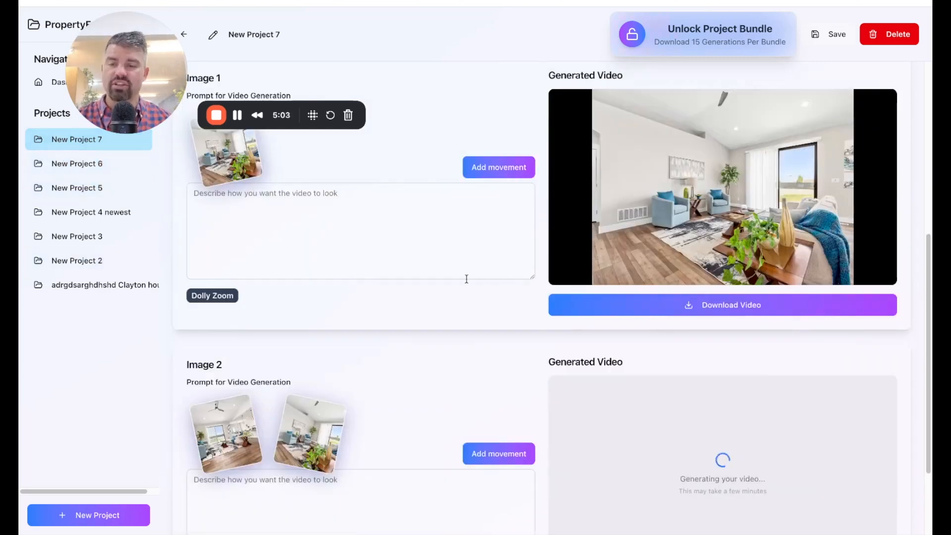
scroll("down", 3)
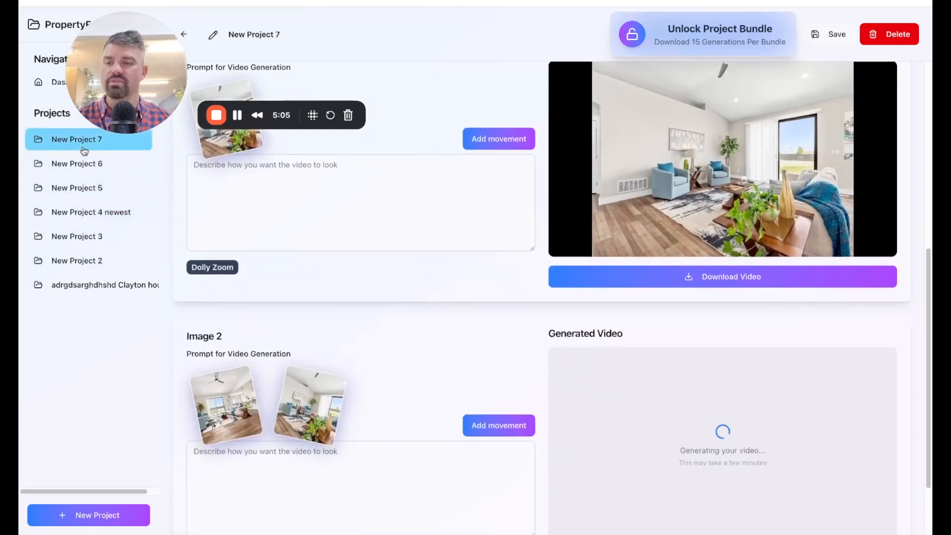
left_click(77, 163)
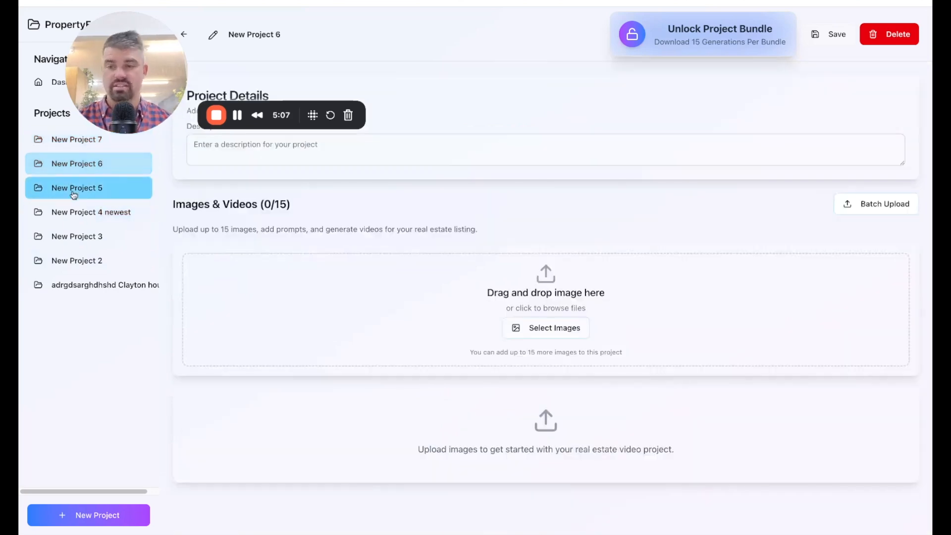
left_click(91, 211)
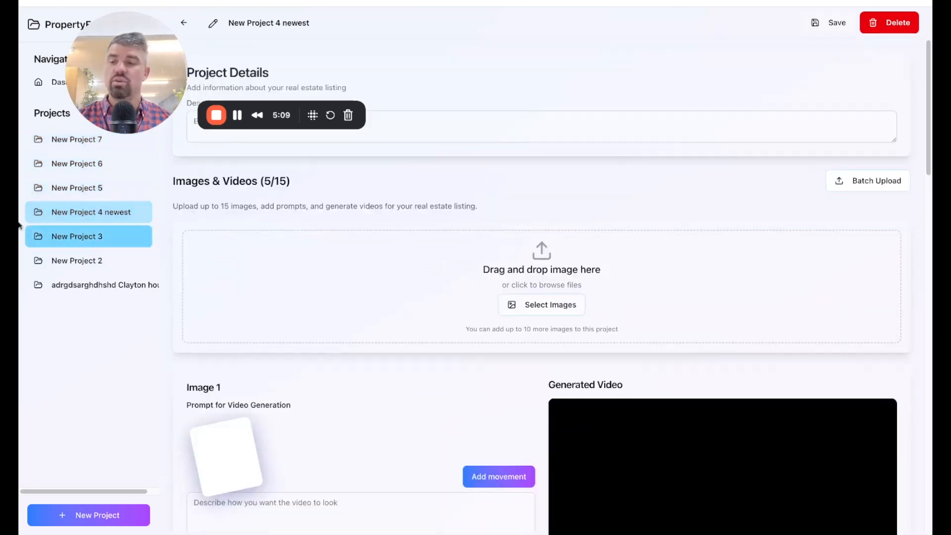
scroll("down", 3)
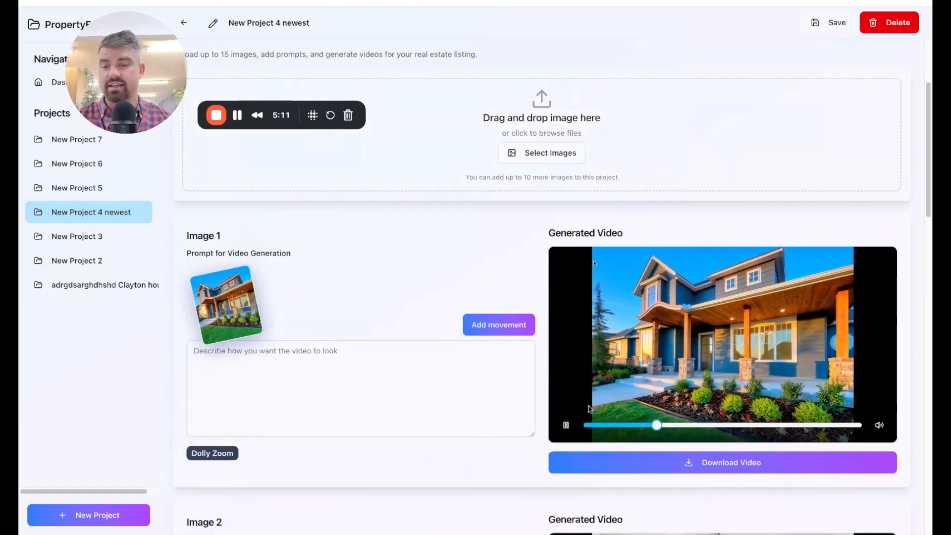
scroll("down", 3)
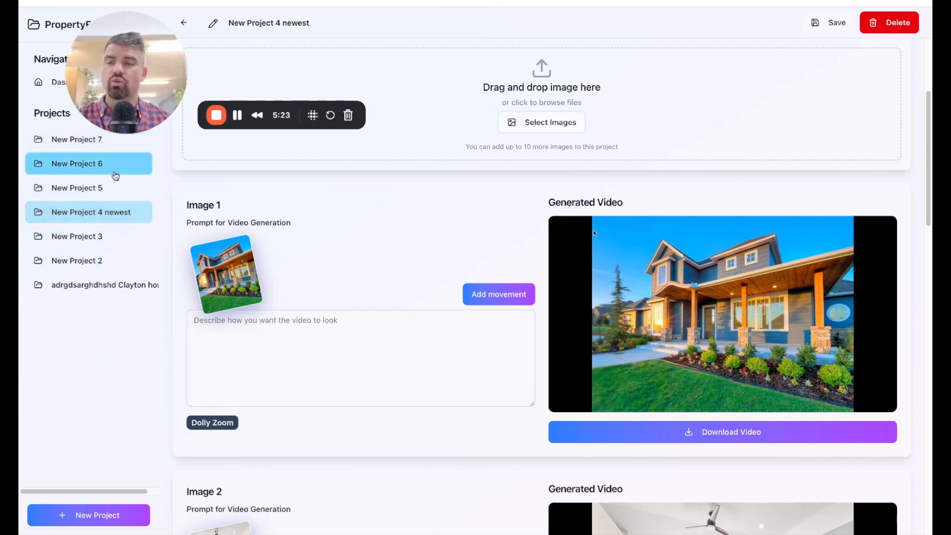
mouse_move(838, 323)
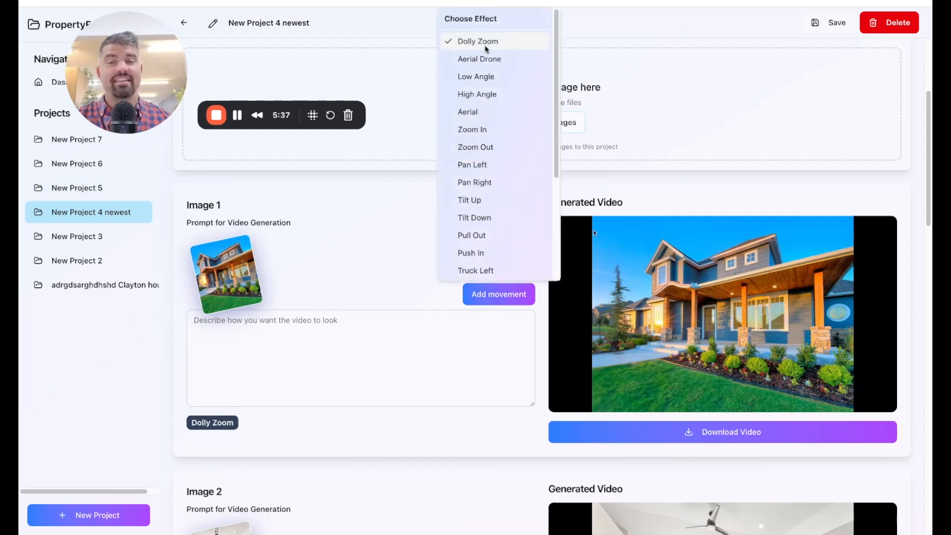
scroll("down", 3)
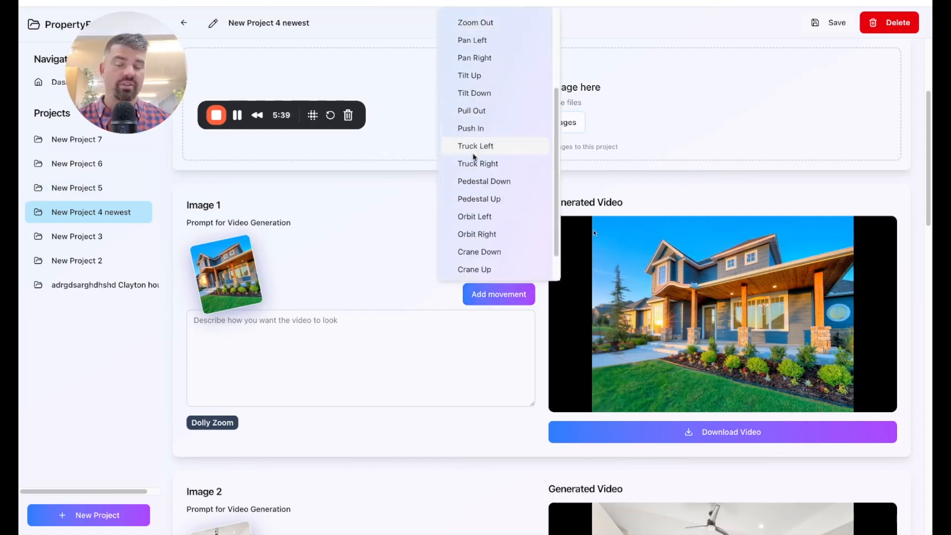
mouse_move(492, 207)
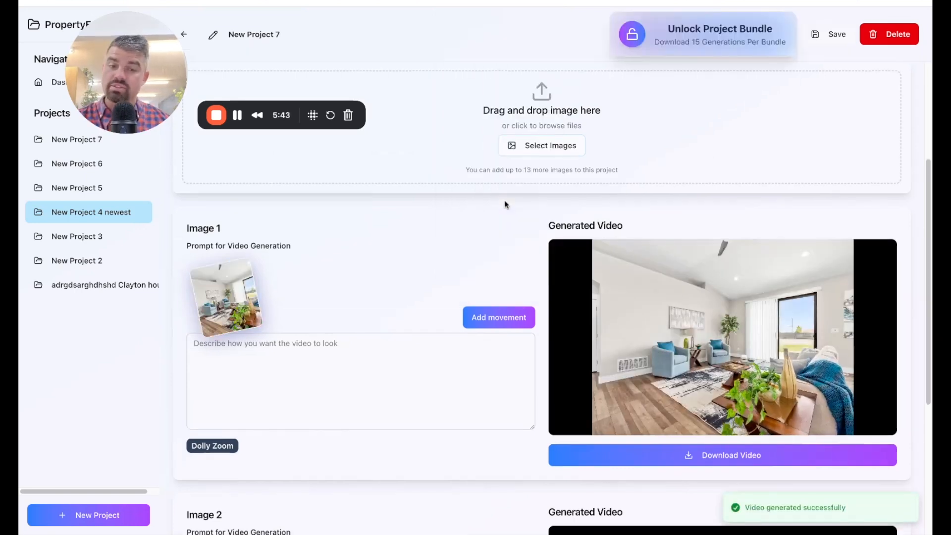
mouse_move(347, 267)
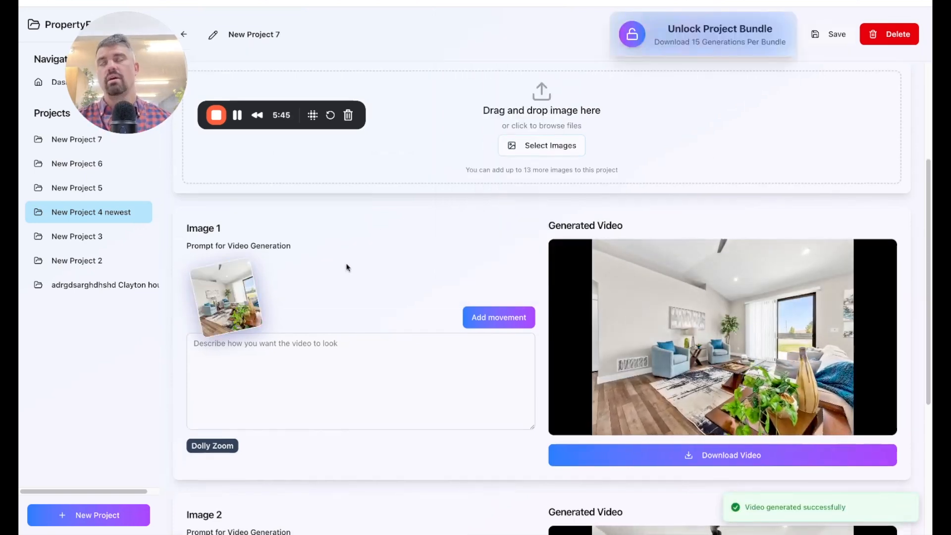
scroll("down", 3)
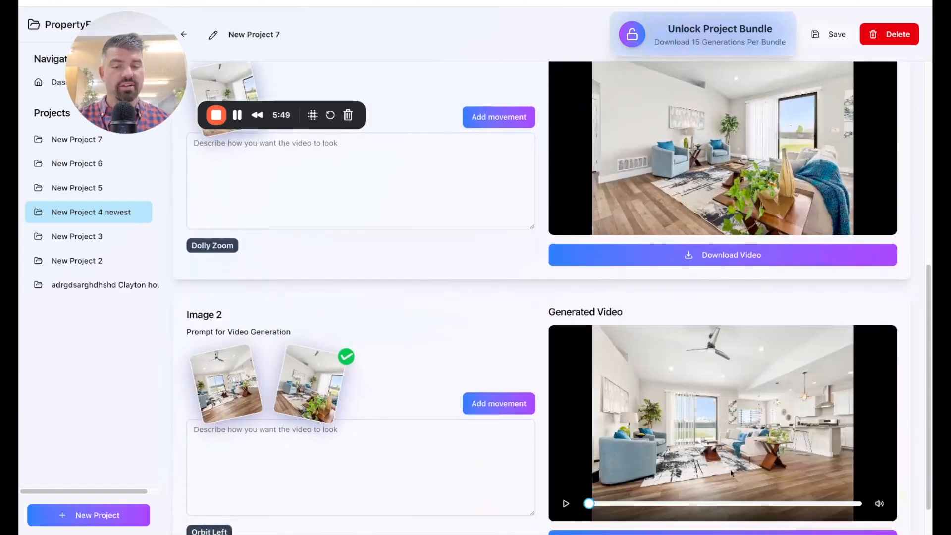
scroll("down", 3)
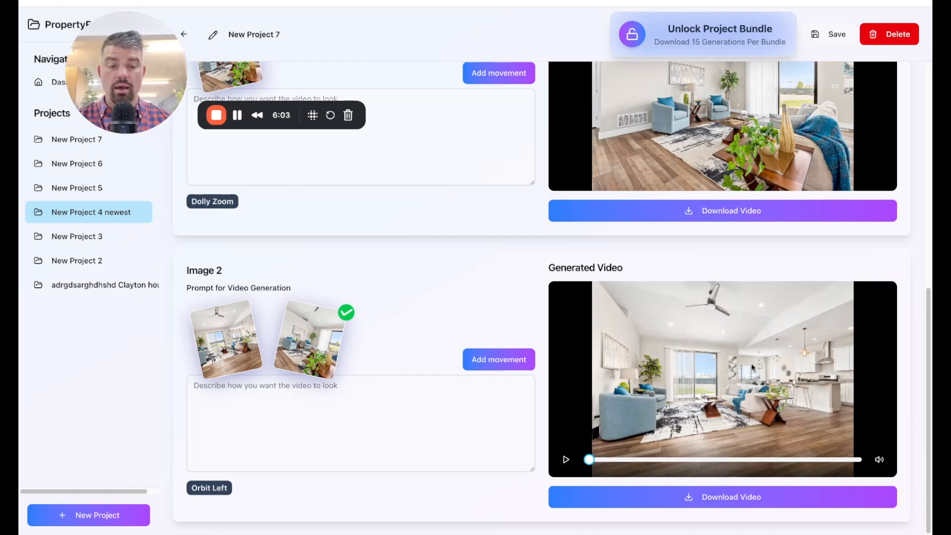
left_click(566, 460)
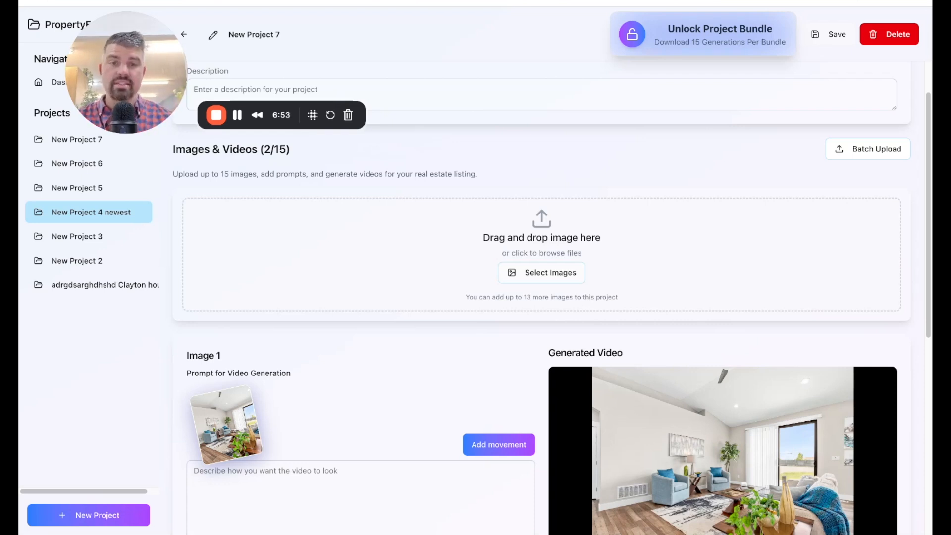
mouse_move(489, 167)
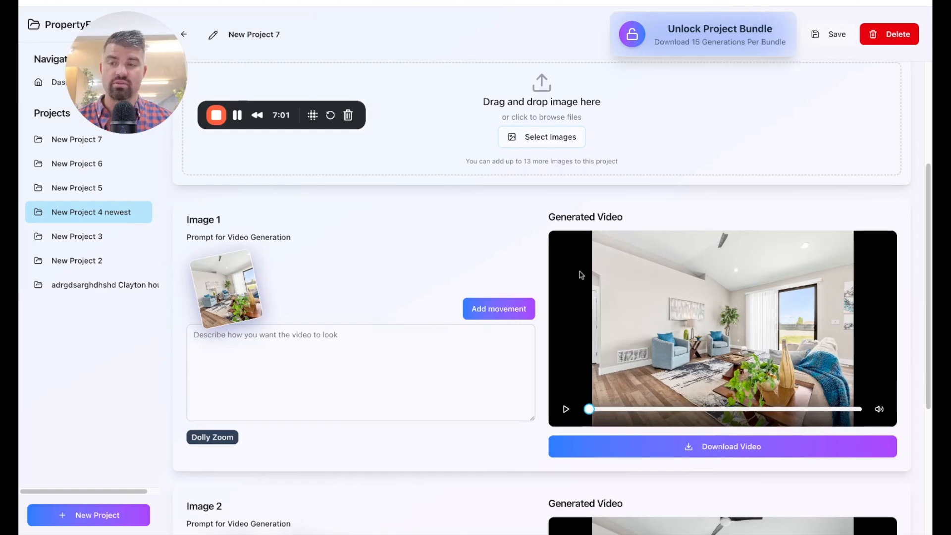
scroll("down", 3)
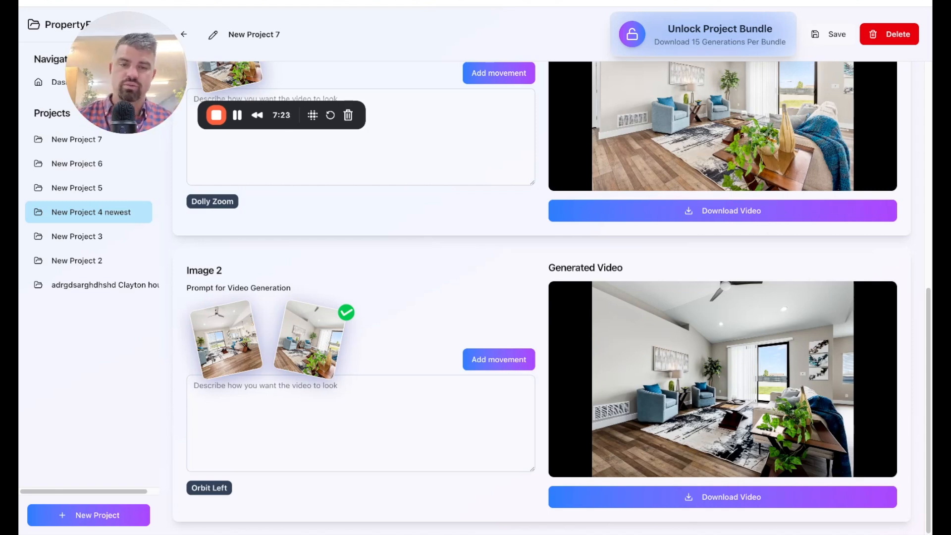
mouse_move(433, 196)
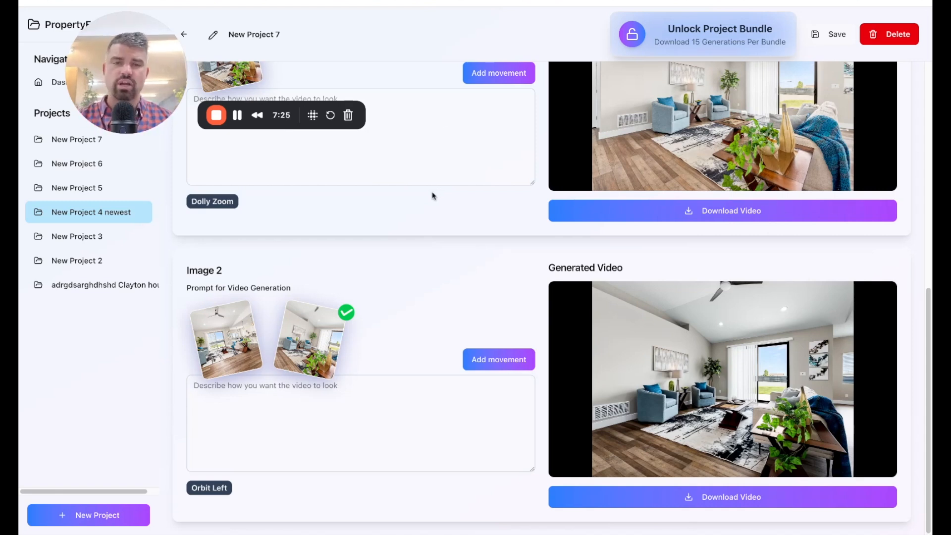
scroll("up", 3)
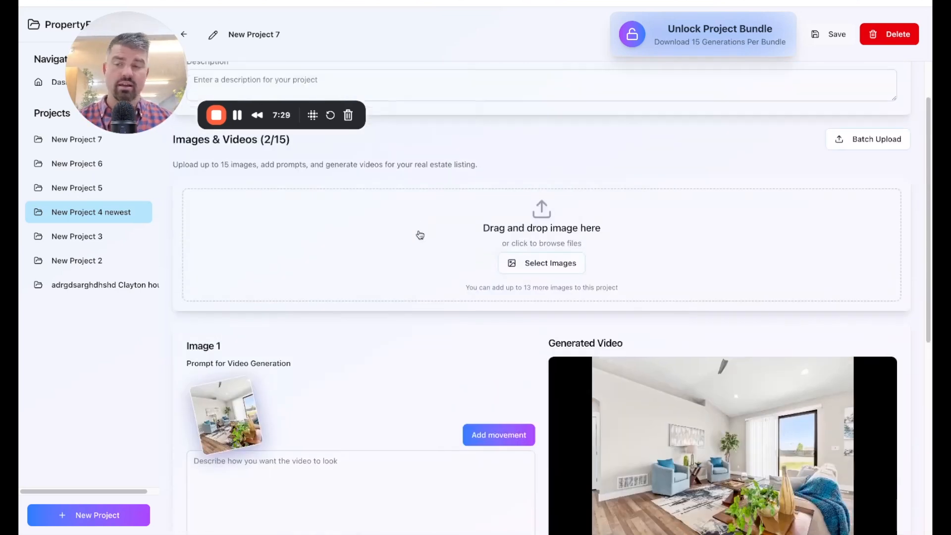
scroll("down", 3)
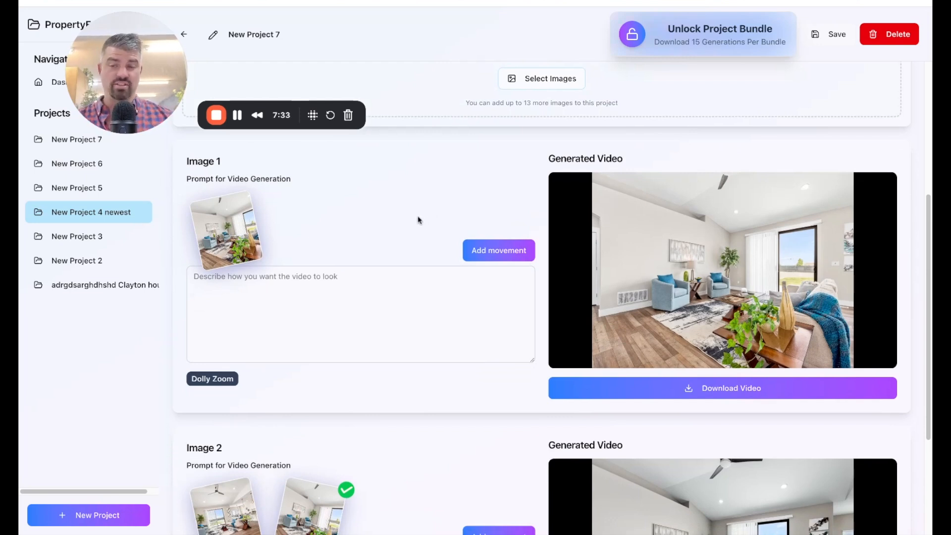
mouse_move(715, 46)
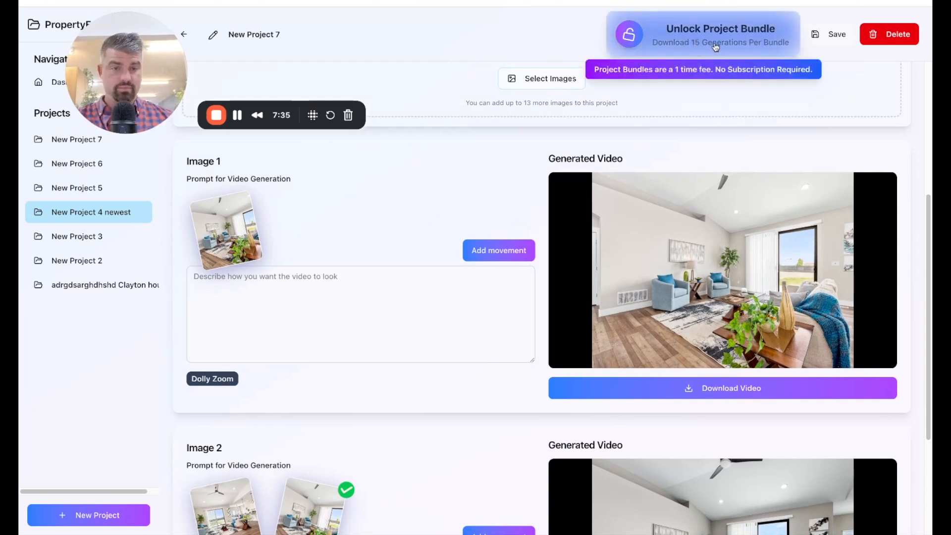